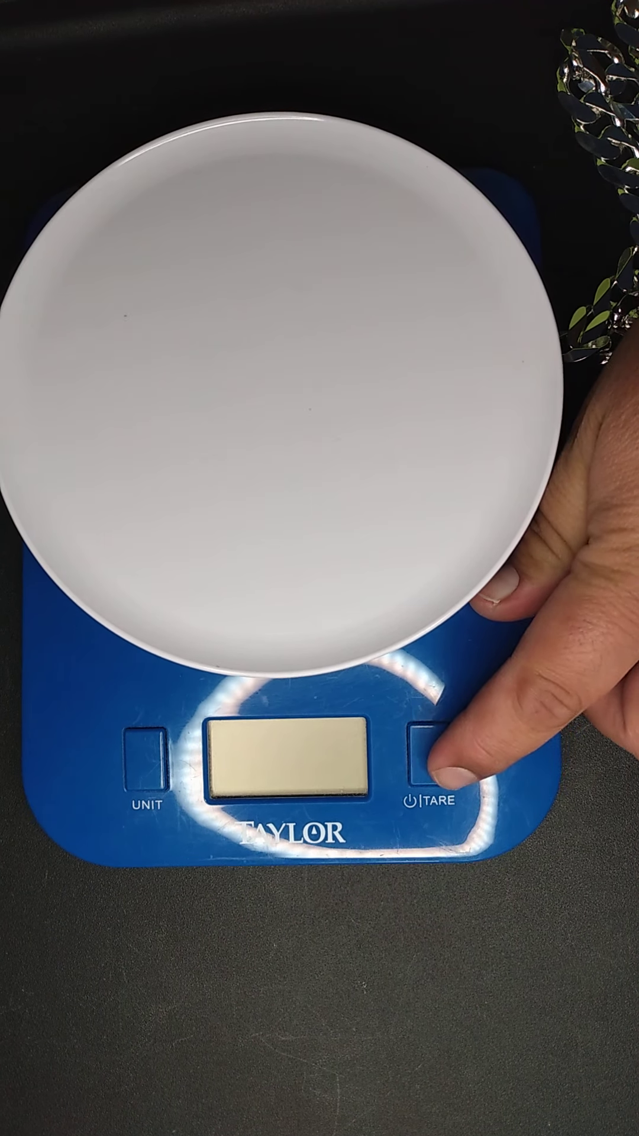
pyautogui.click(423, 773)
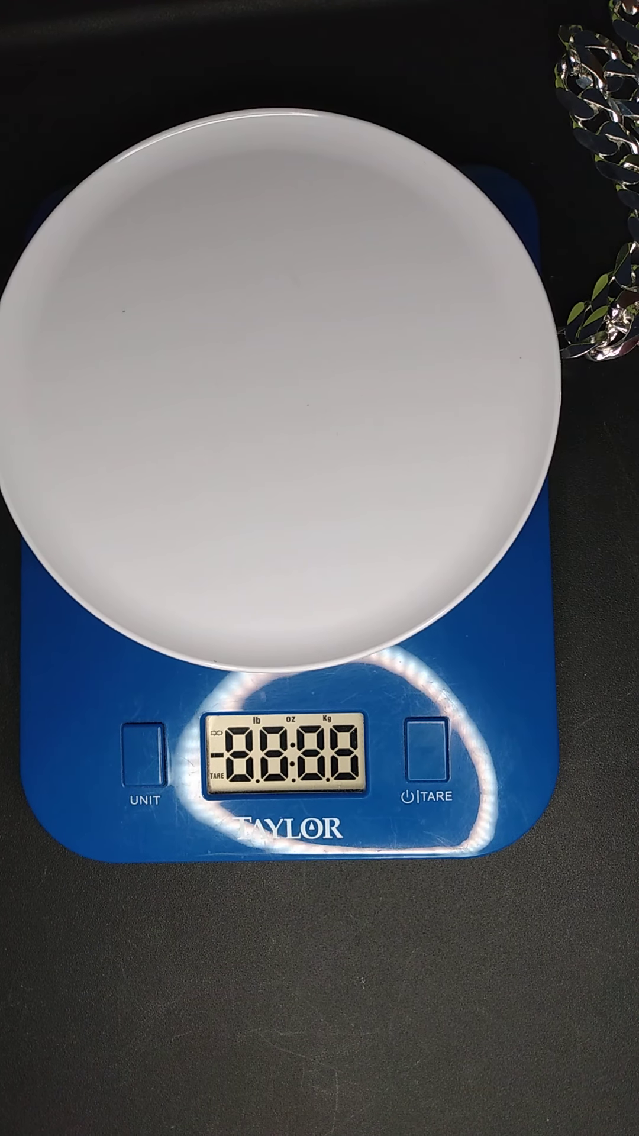